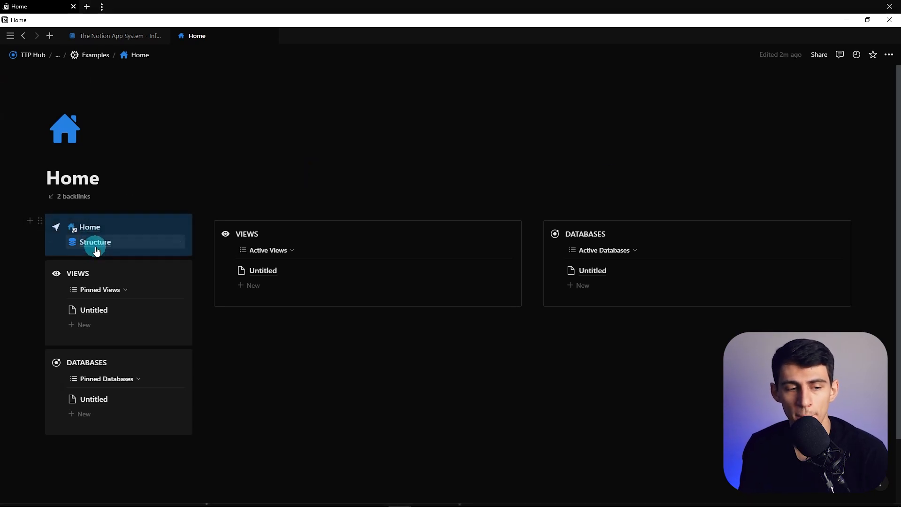
Go to the Structure page and show the Views database's template list from the New dropdown
left_click(95, 242)
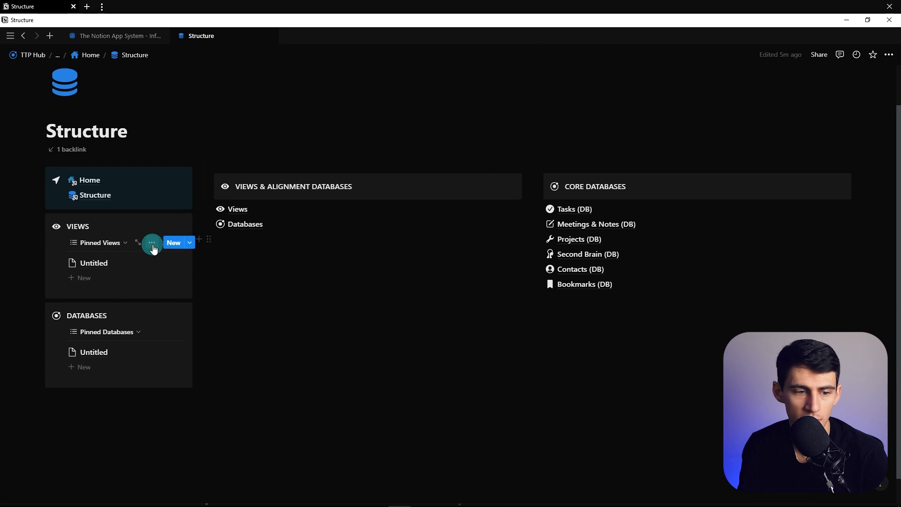
left_click(152, 242)
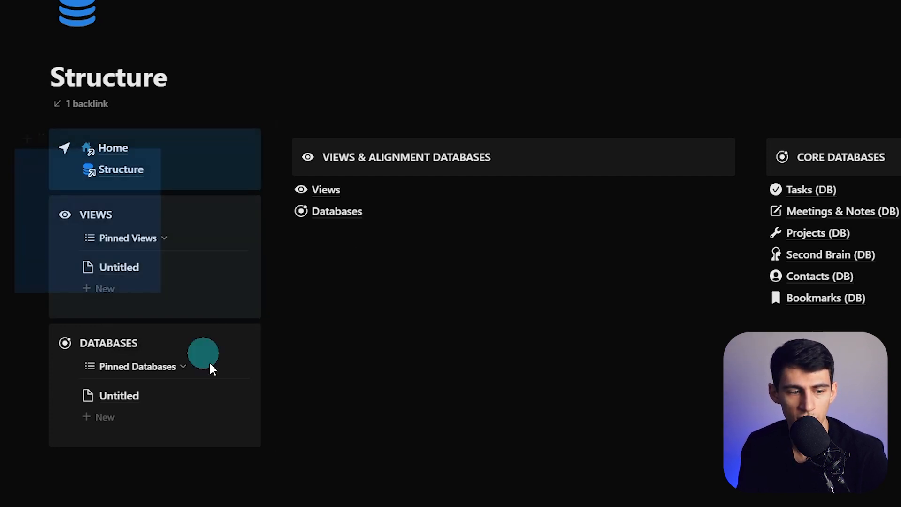
left_click(257, 237)
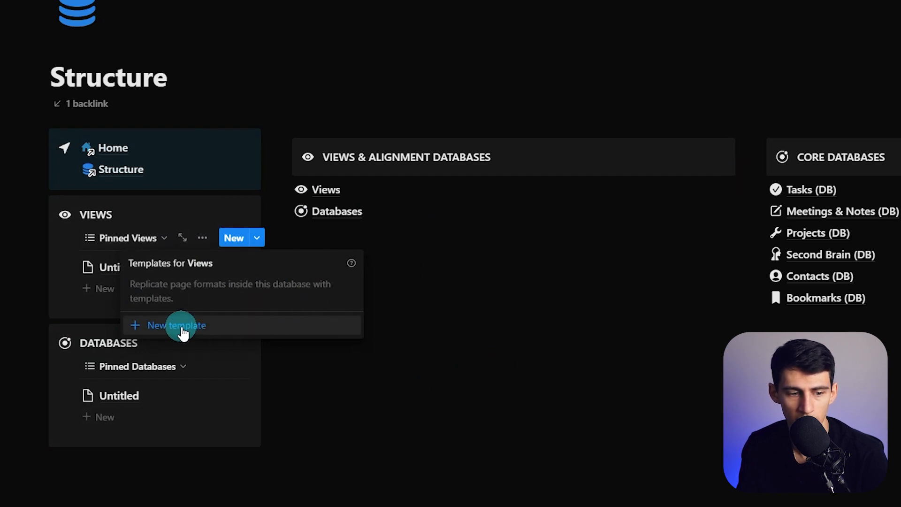
Create the Settings template with a gear icon and a two-column body, navigation on the left
left_click(176, 326)
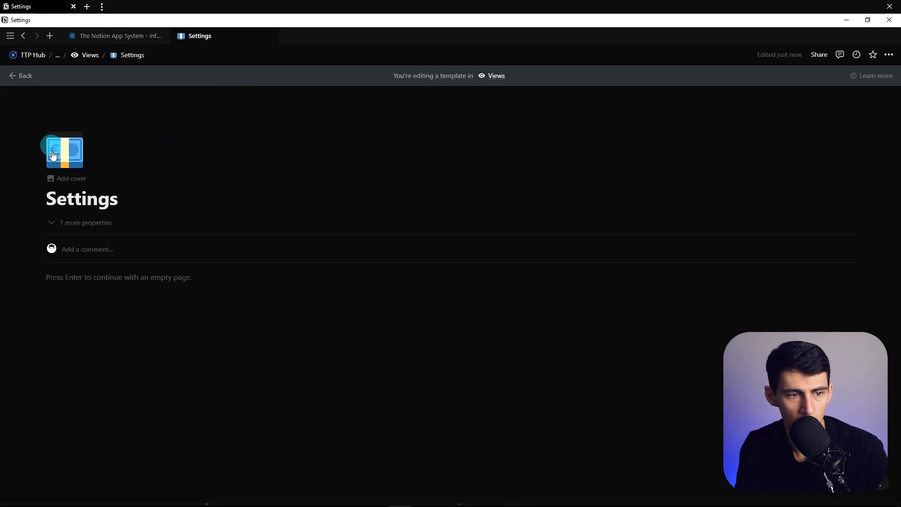
type("gear")
type("/col2")
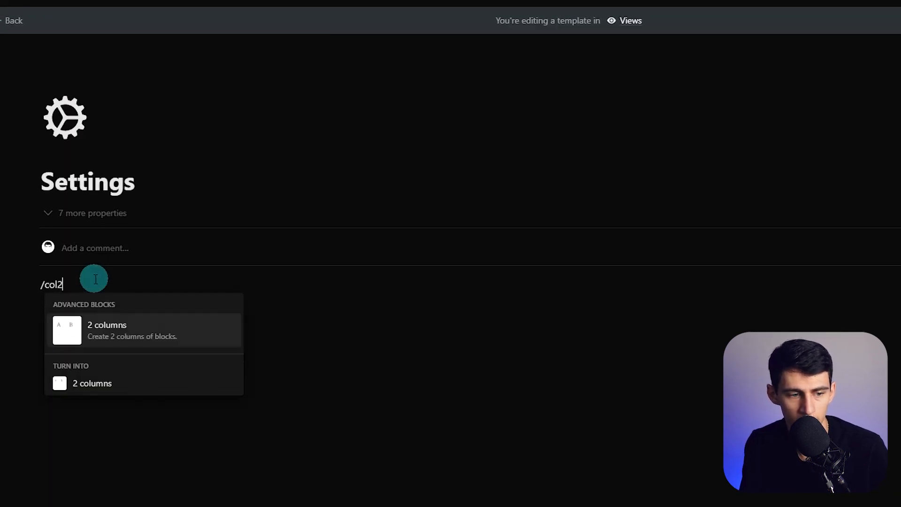
left_click(106, 330)
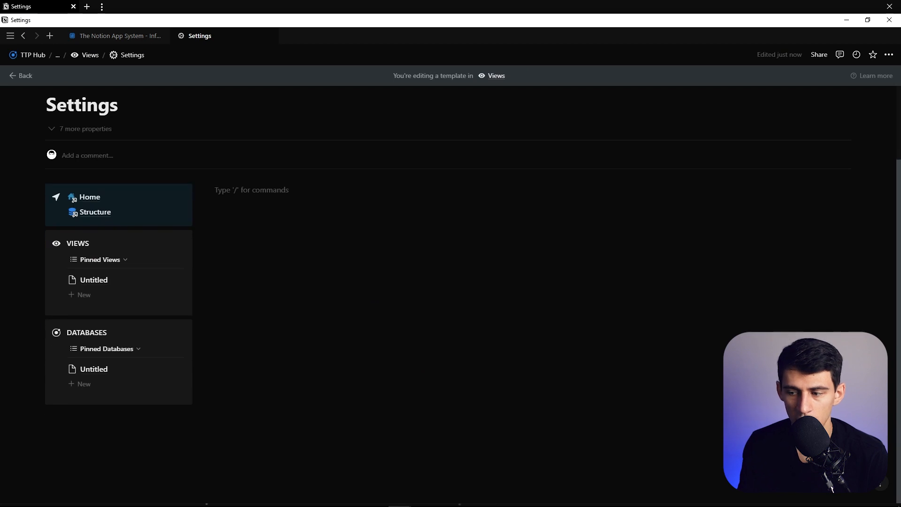
Add VIEWS and DATABASES headings with toggles, pasting the Views database link inside the Views toggle
left_click(96, 211)
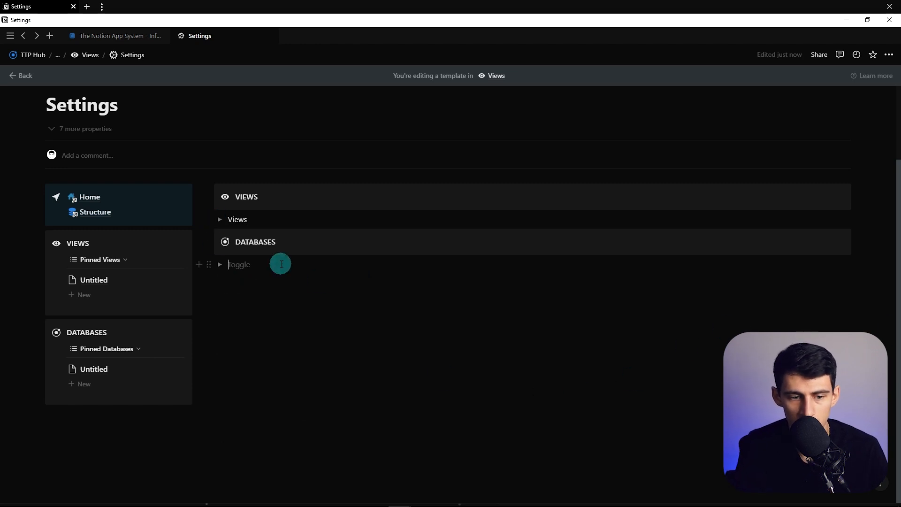
left_click(96, 211)
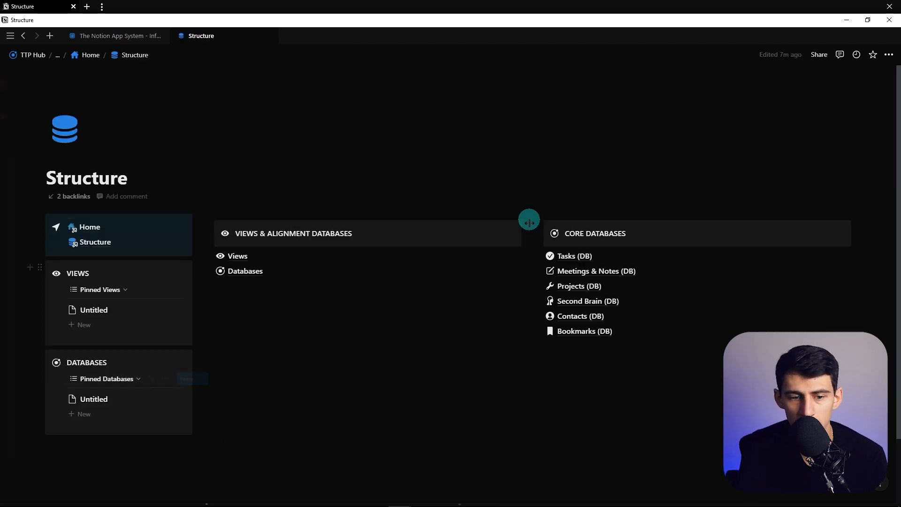
left_click(237, 256)
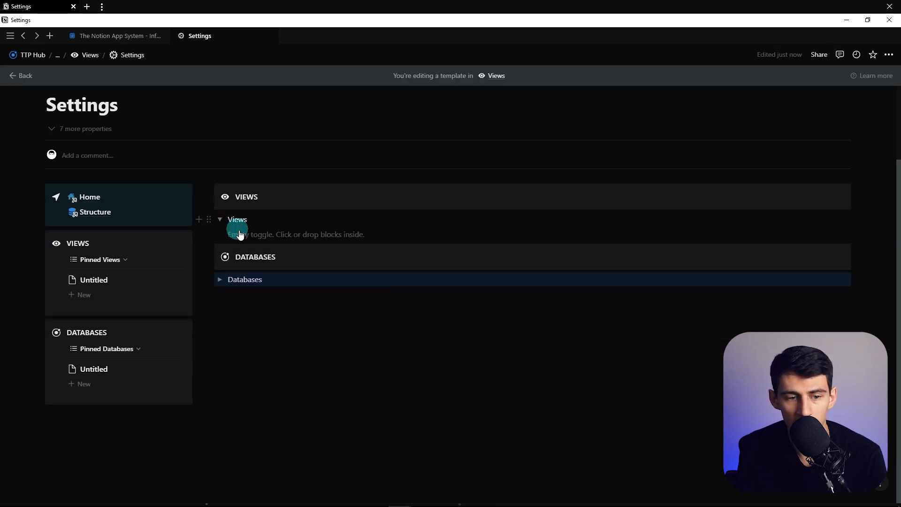
left_click(265, 234)
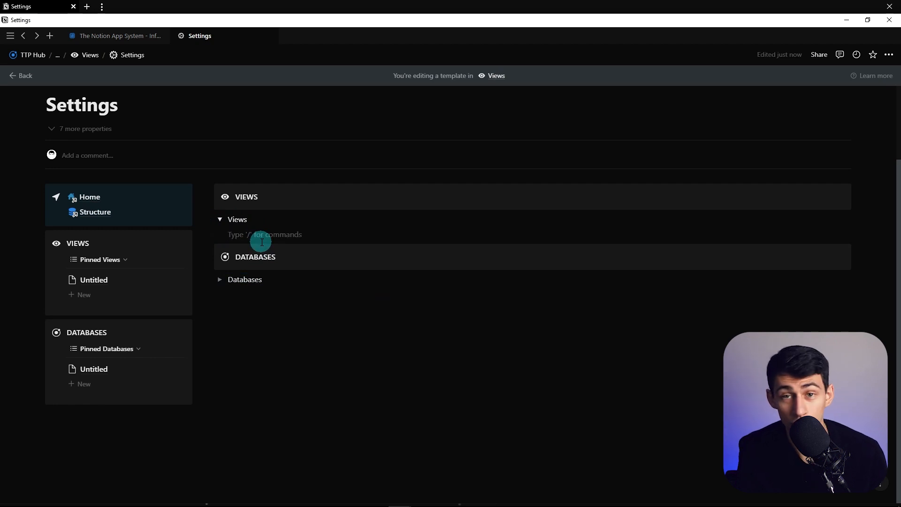
type("https://www.notion.so/dpanici/013cefd4c7e54b679f7f2af302fd5796?v=d2adf8040d814d5ab0a0f79550203bfc")
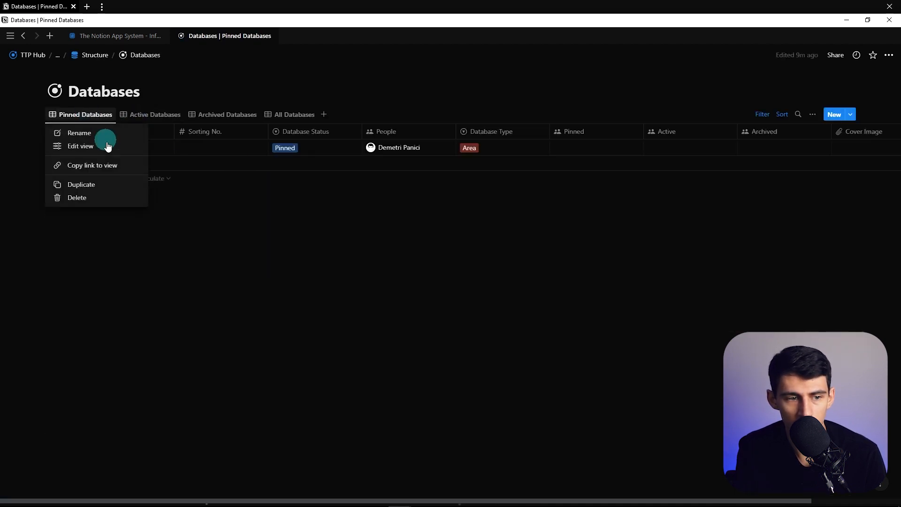
Duplicate Pinned Views into Active, Archived and All Views tabs, adjusting each filter rule
left_click(80, 145)
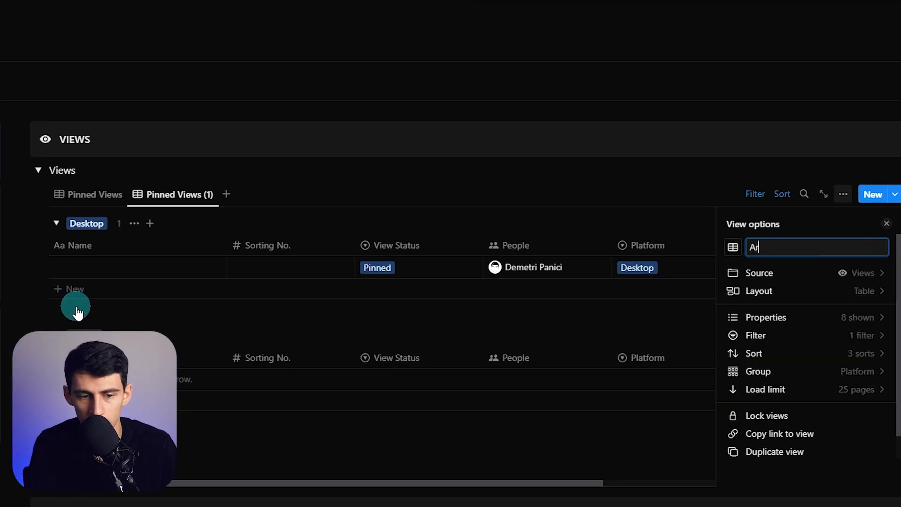
left_click(757, 335)
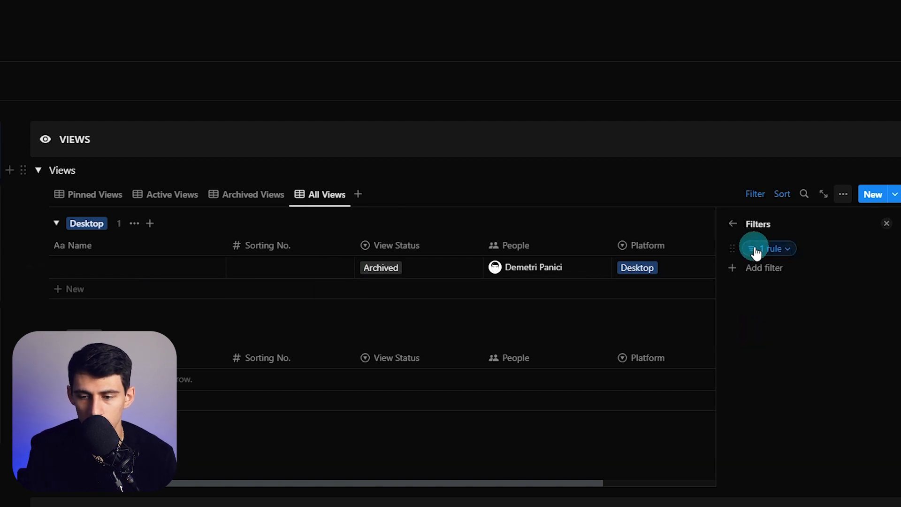
left_click(94, 195)
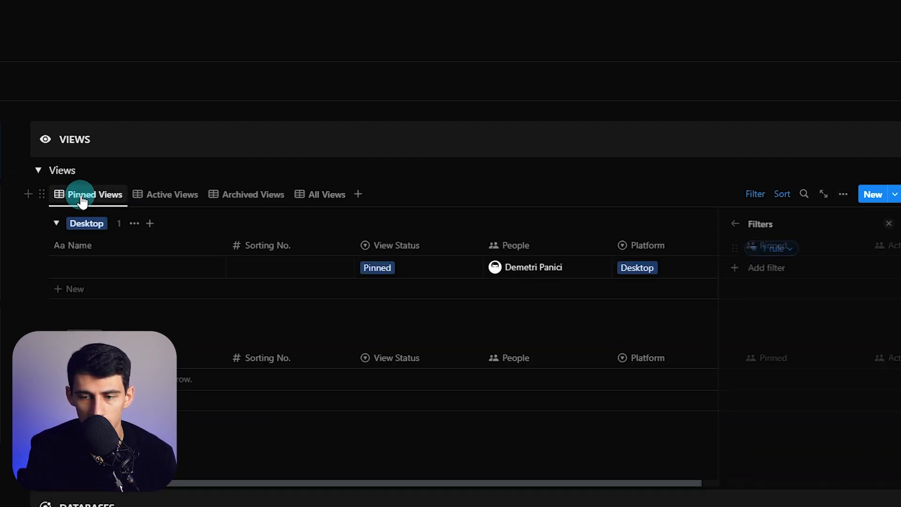
scroll("down", 3)
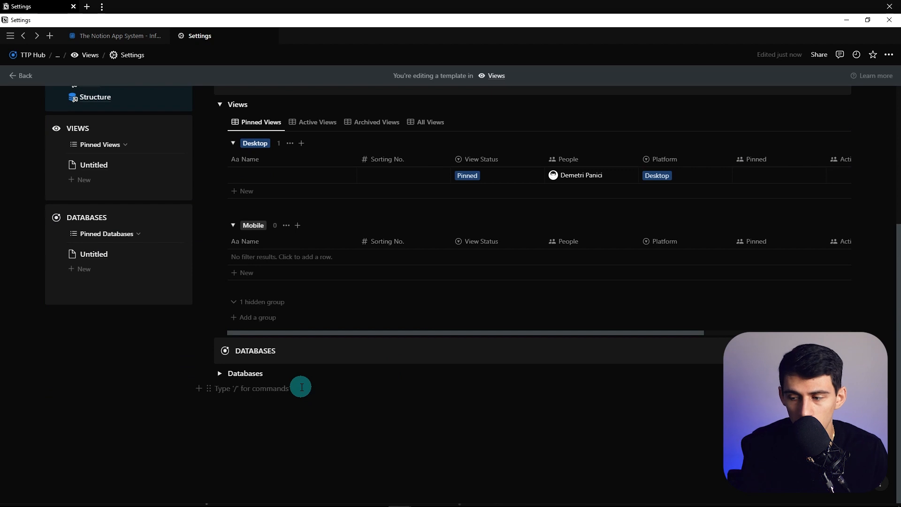
Add a MAIN NAVIGATION VIEW callout heading with an arrow icon below the Databases toggle
left_click(252, 388)
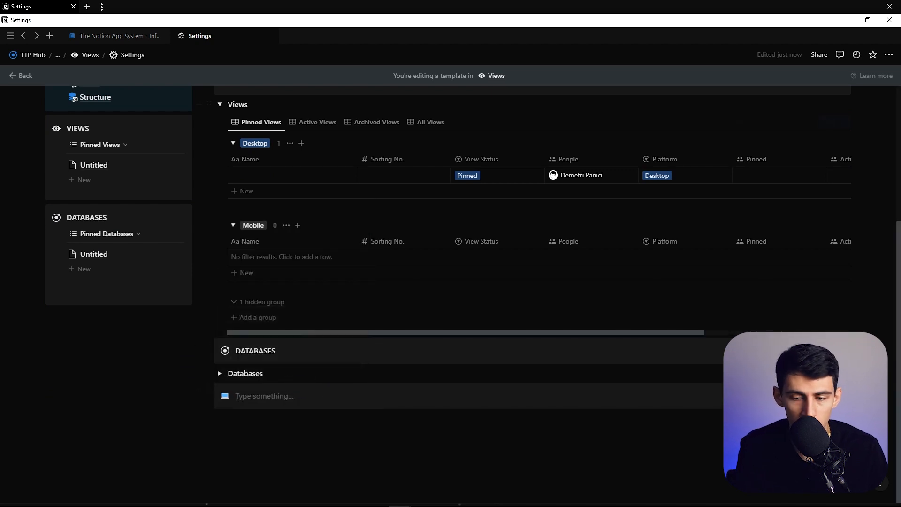
type("MAIN NAVIGATION VIEW")
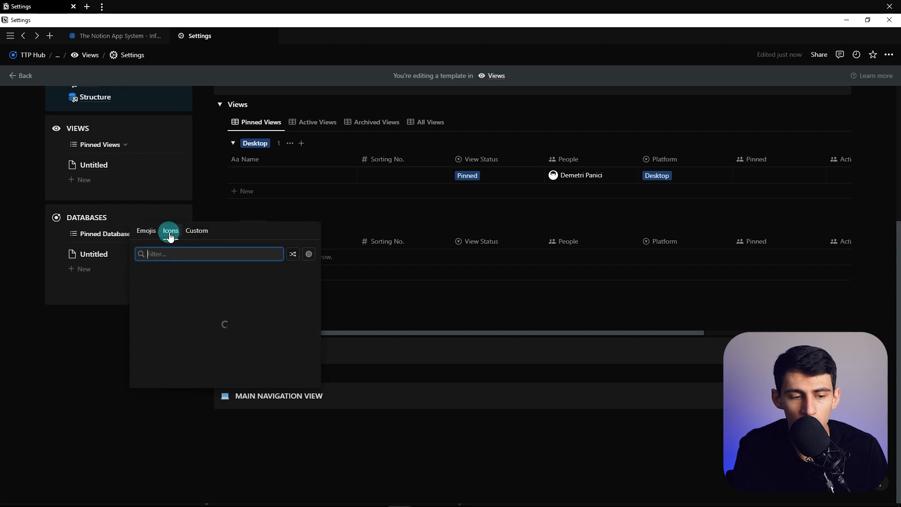
left_click(170, 231)
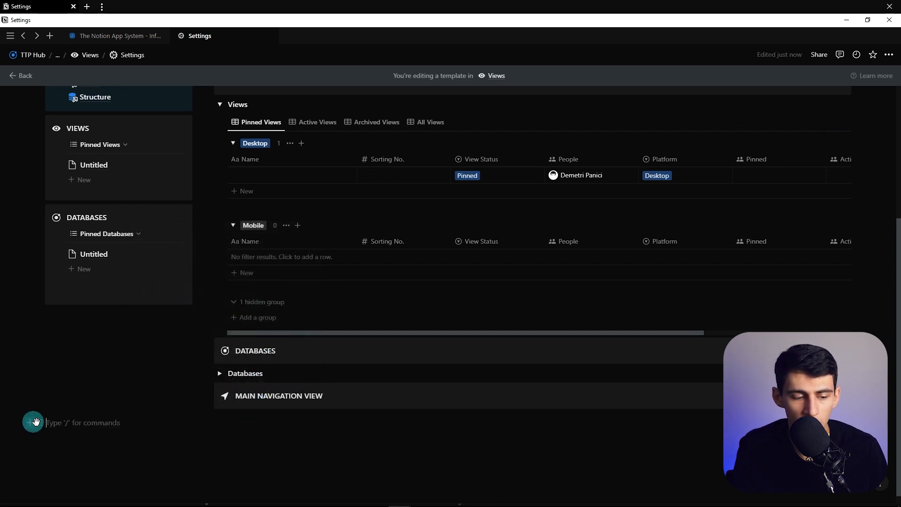
Insert the synced navigation block below the heading via /sync
left_click(219, 395)
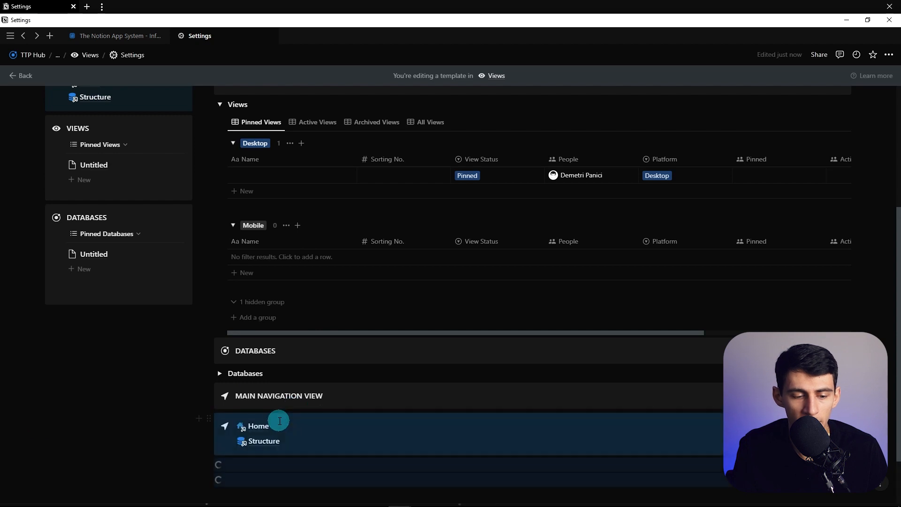
scroll("down", 3)
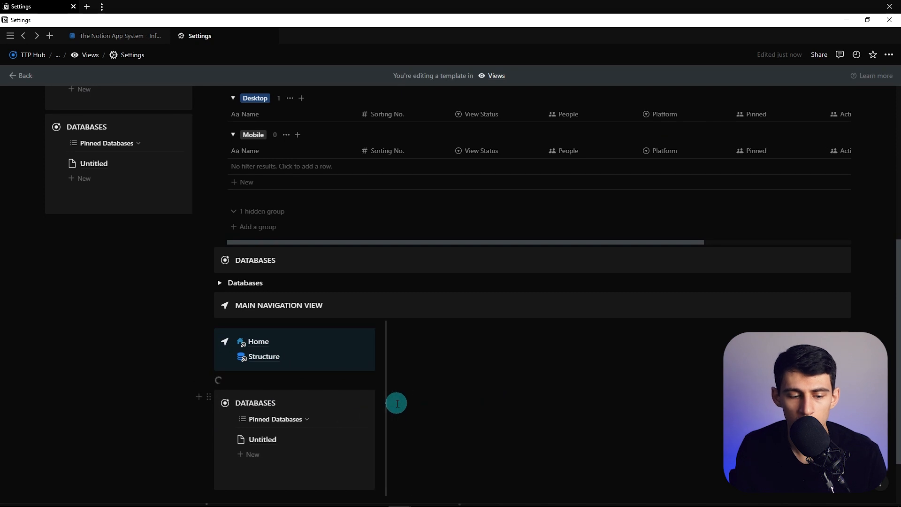
scroll("down", 3)
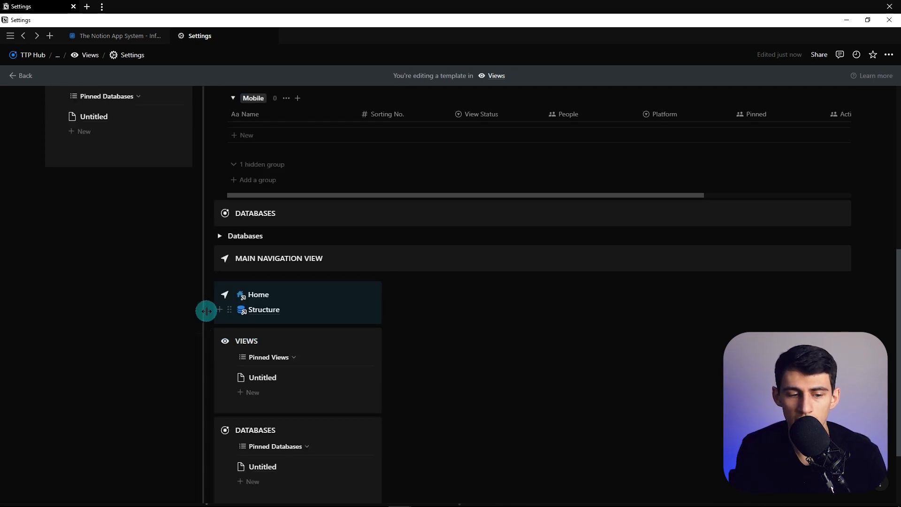
mouse_move(323, 299)
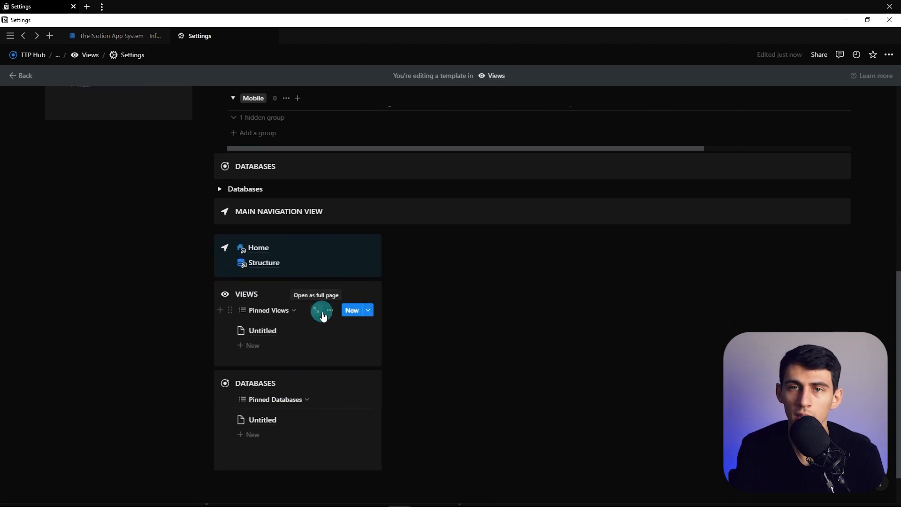
type("/SYN")
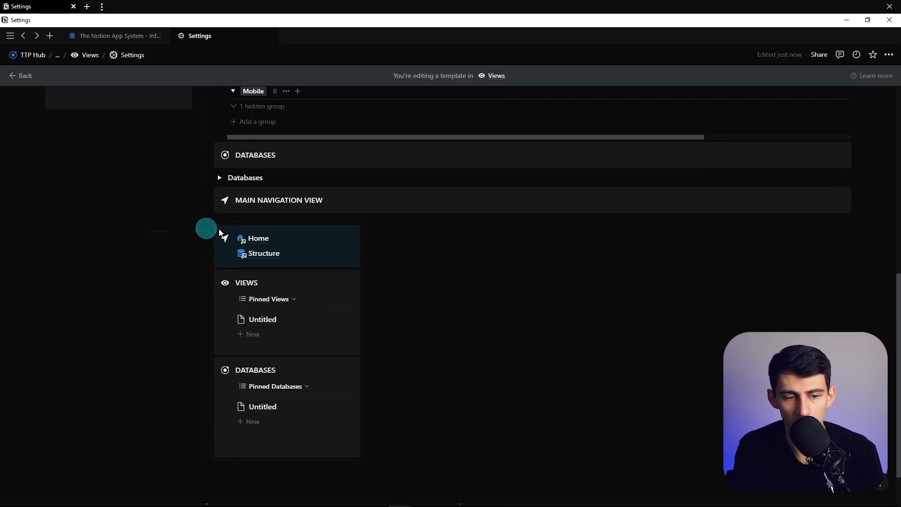
scroll("down", 3)
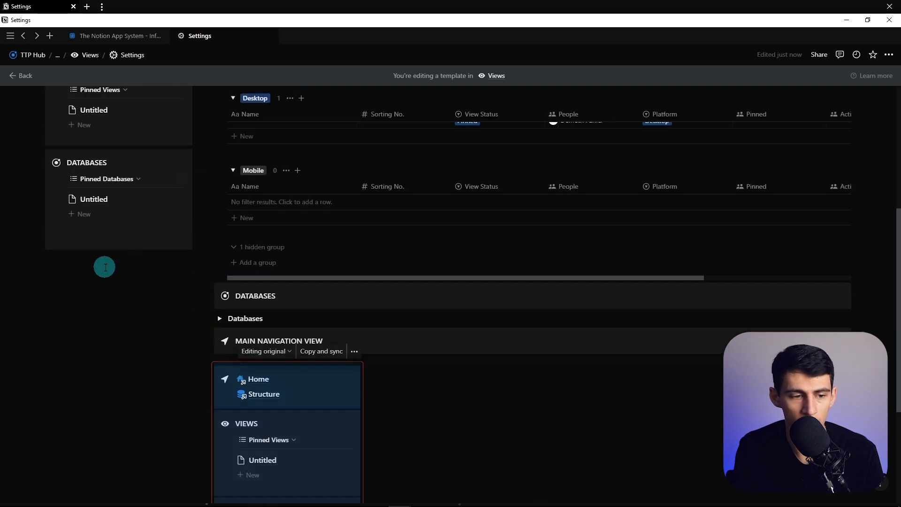
scroll("down", 3)
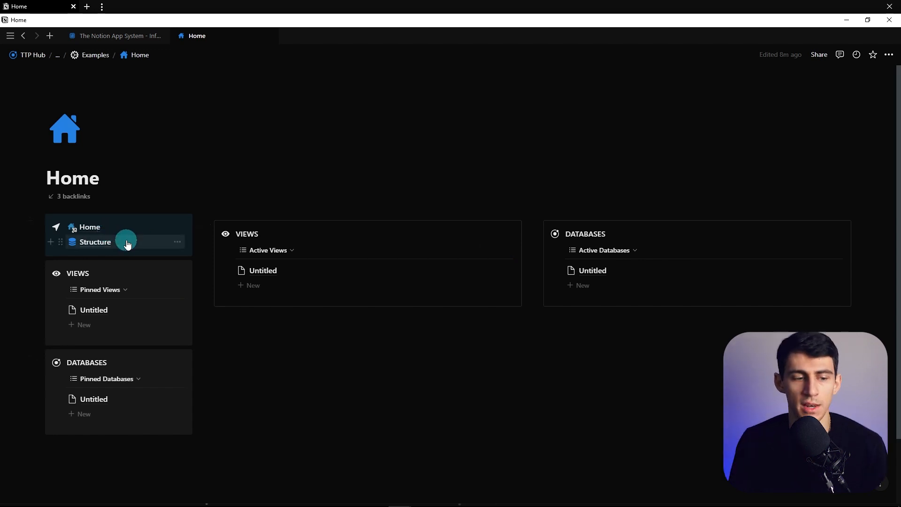
Return to the Structure page to reach the Views Settings template
left_click(95, 242)
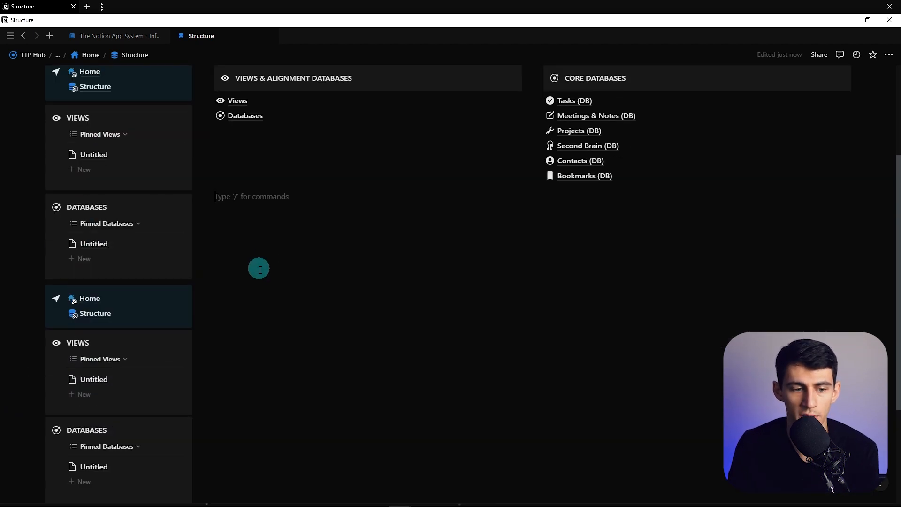
mouse_move(196, 290)
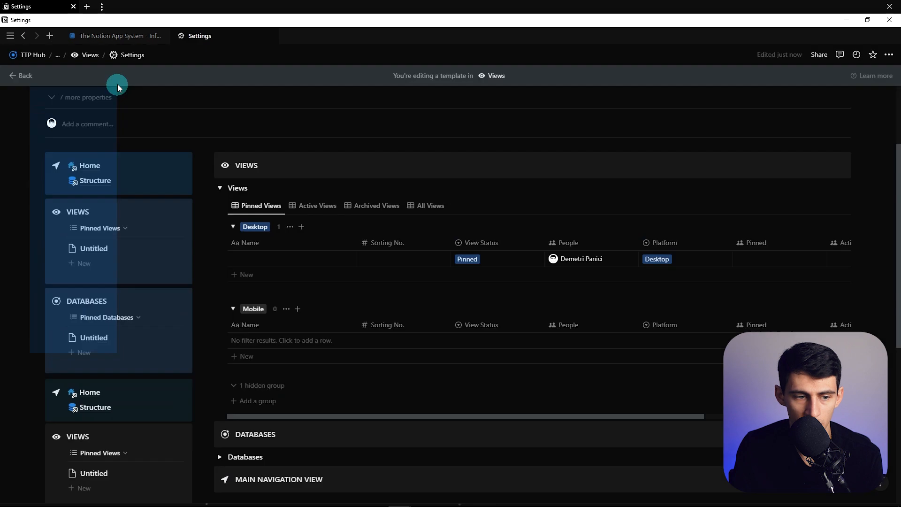
Set the Settings view's Sorting No. to 8 and delete the leftover Untitled entry
scroll("down", 3)
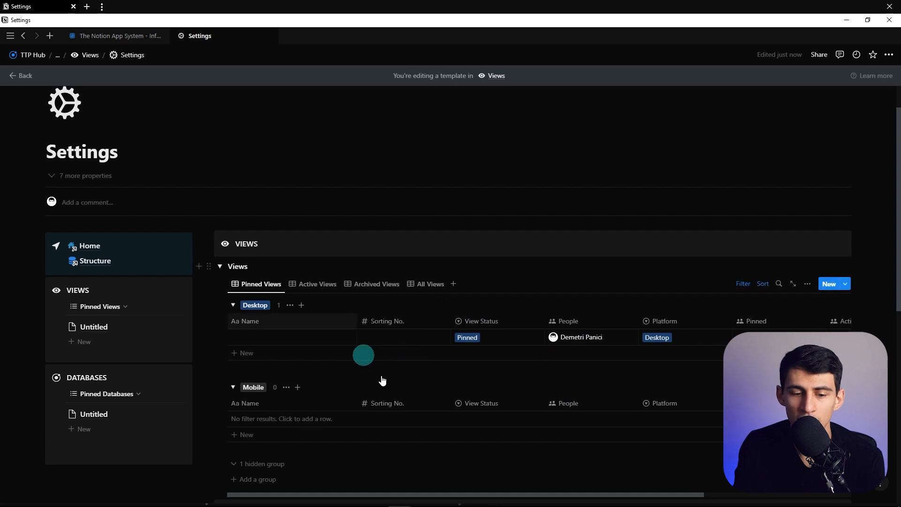
scroll("down", 3)
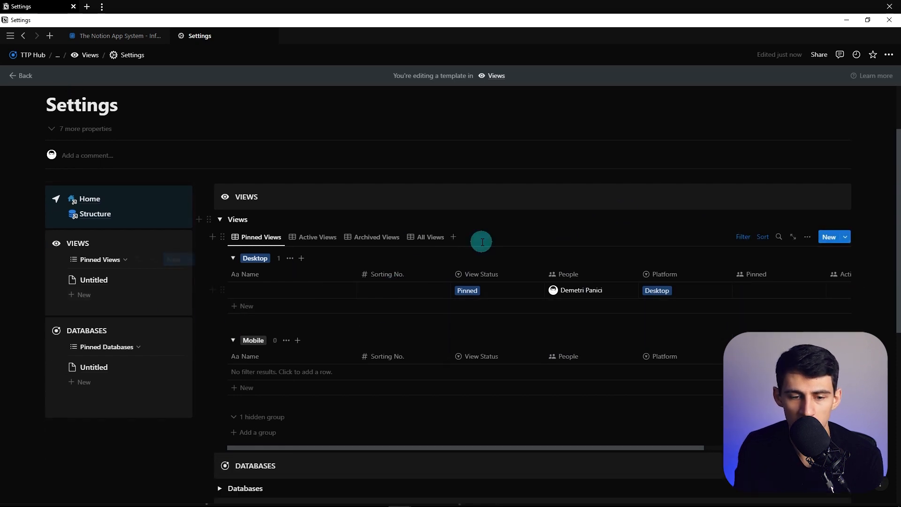
left_click(292, 290)
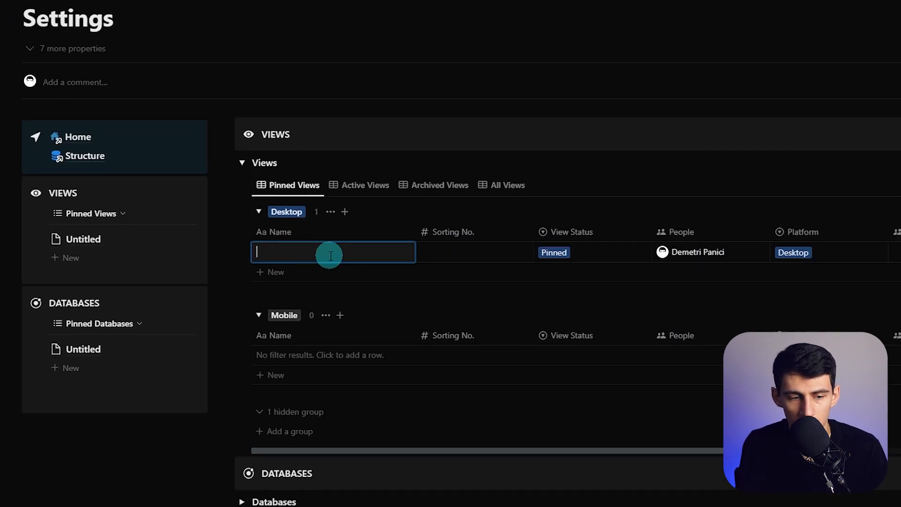
left_click(206, 205)
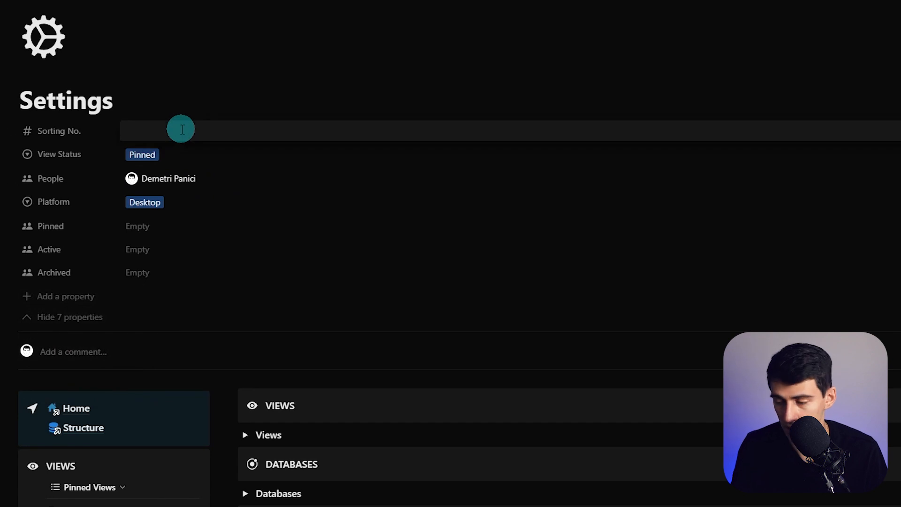
type("8")
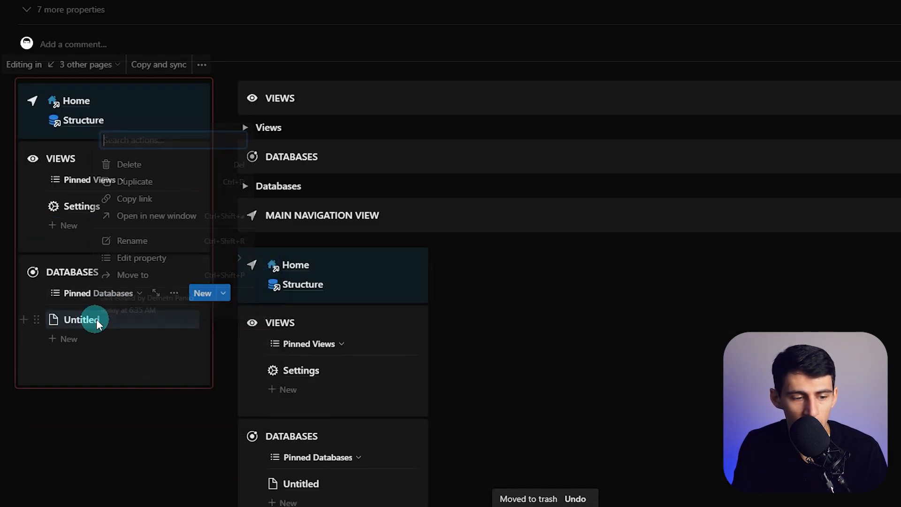
left_click(129, 163)
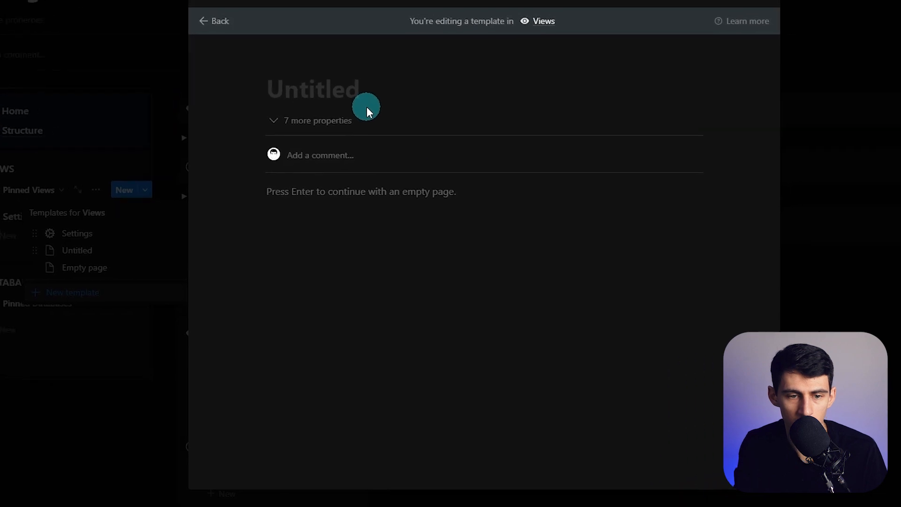
Title the template Custom (Desktop), paste and narrow the synced navigation column, and add placeholder callout columns
type("Custom (Desktop")
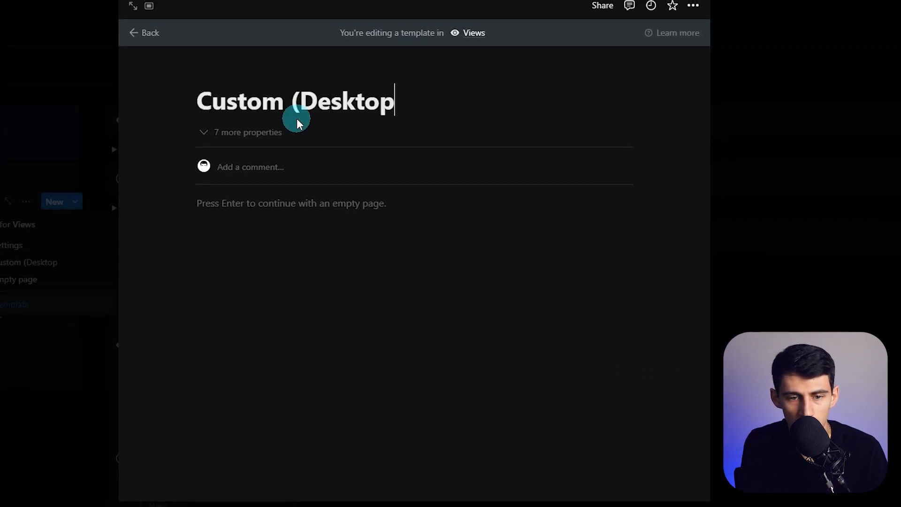
left_click(693, 5)
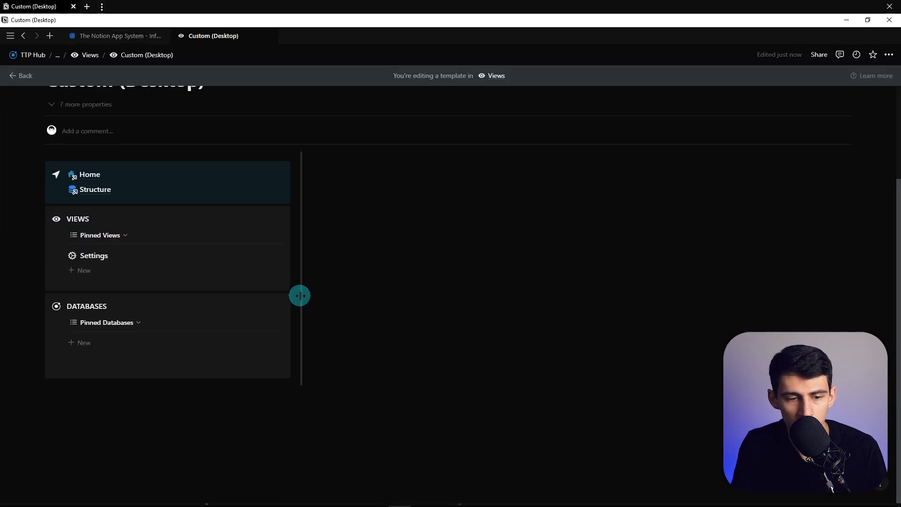
left_click_drag(299, 296, 152, 264)
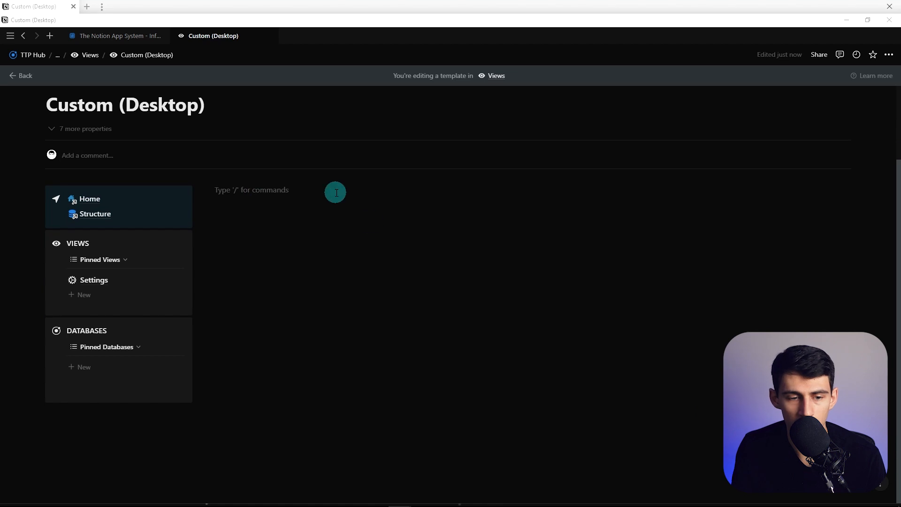
type("/col")
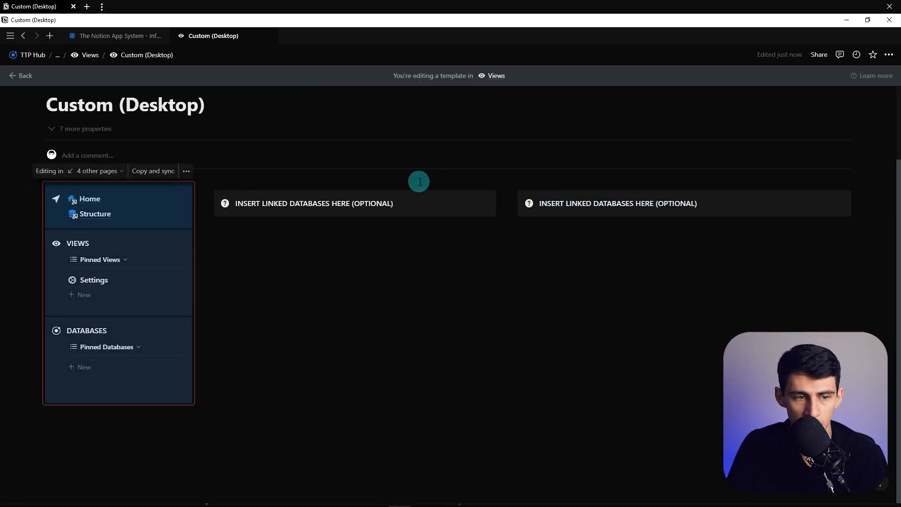
Start a Databases template with an icon and the People property set to Always hide
left_click(201, 346)
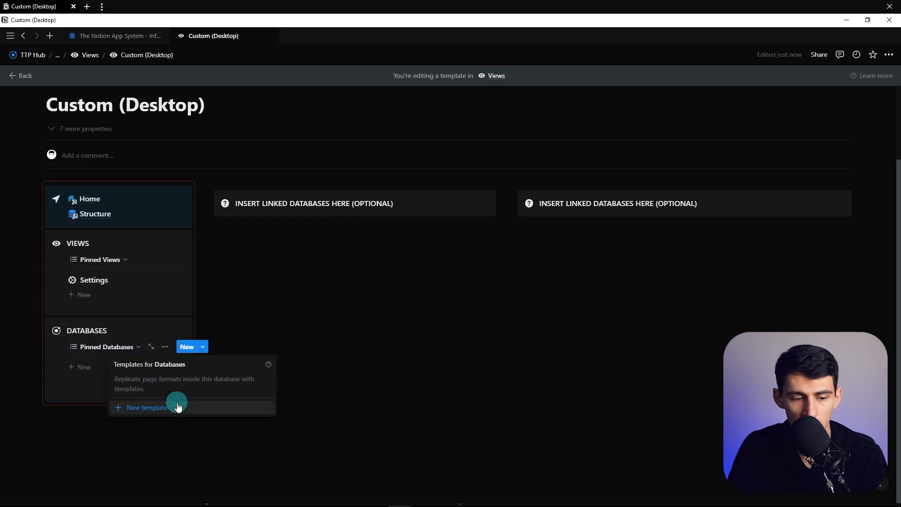
left_click(147, 407)
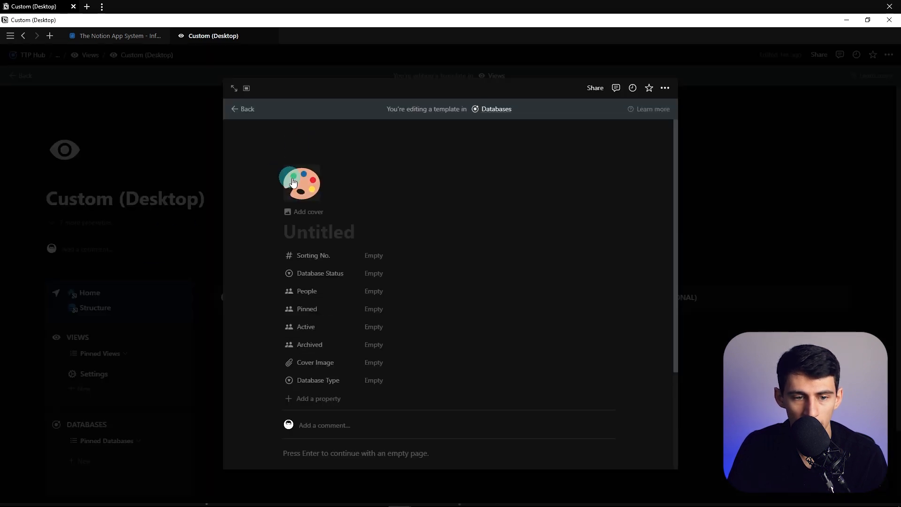
left_click(300, 182)
type("New Database")
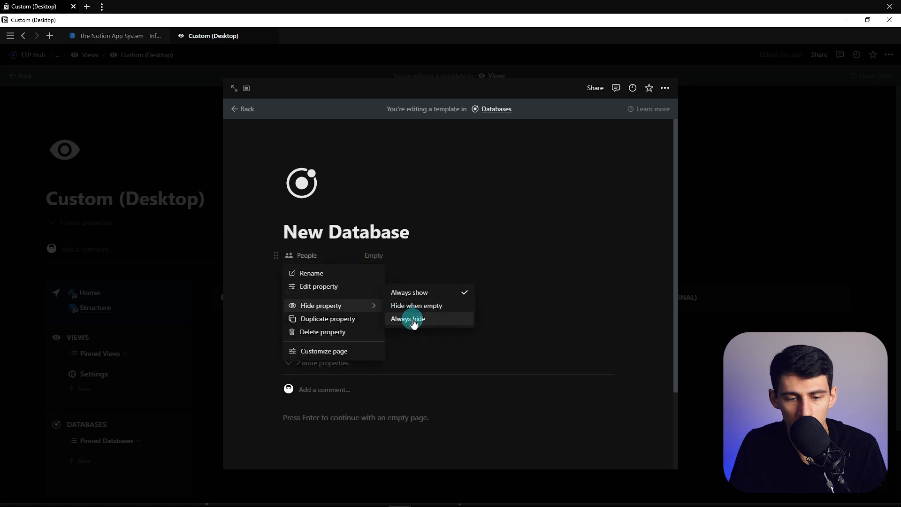
left_click(408, 318)
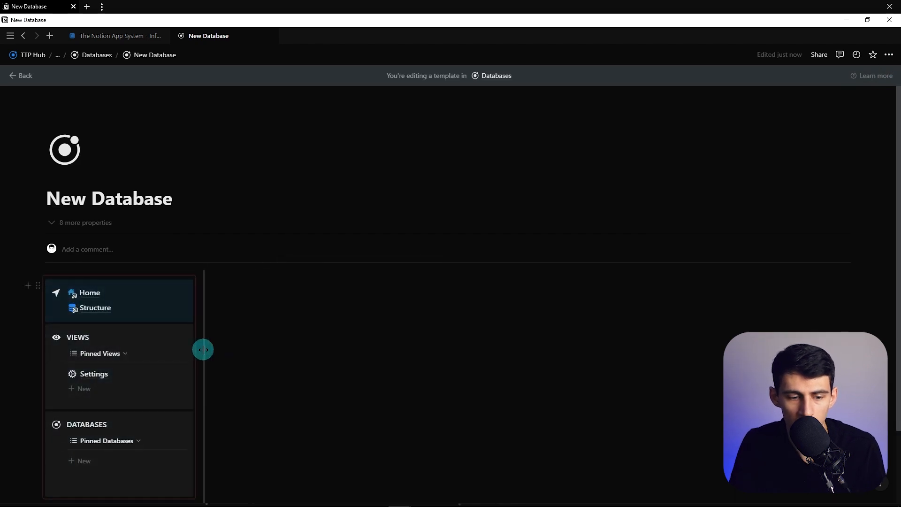
Insert an inline table titled New Database beside the synced navigation column
type("/datab")
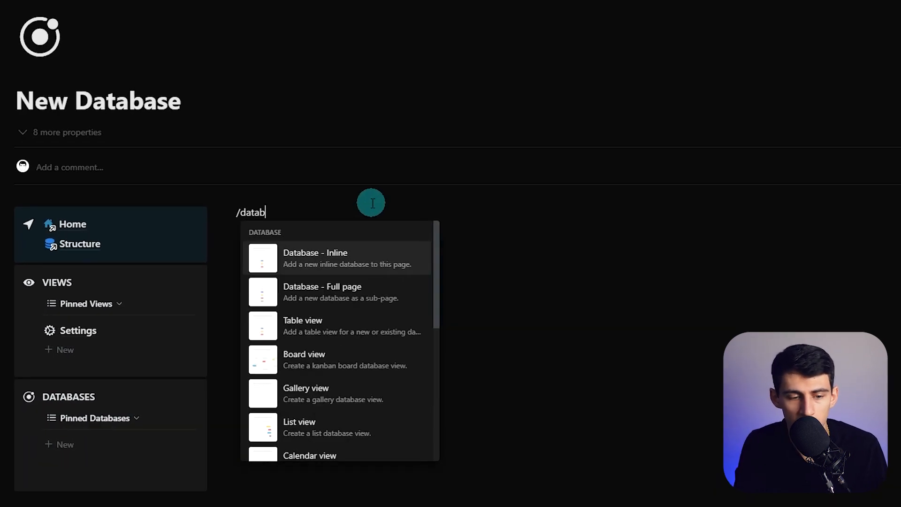
left_click(303, 326)
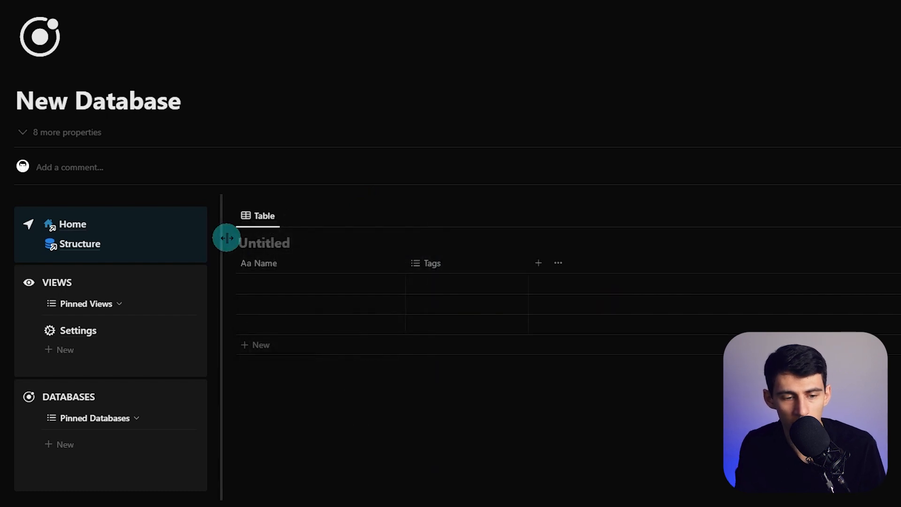
left_click(55, 91)
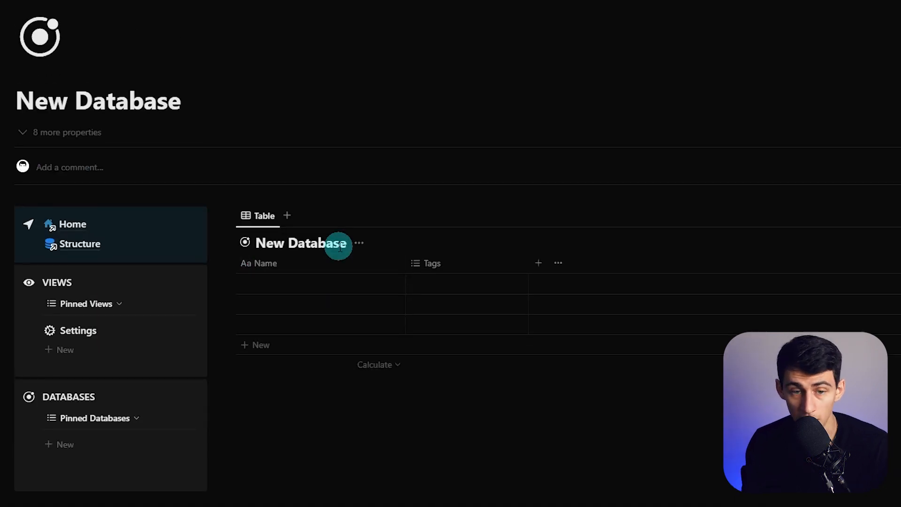
scroll("down", 3)
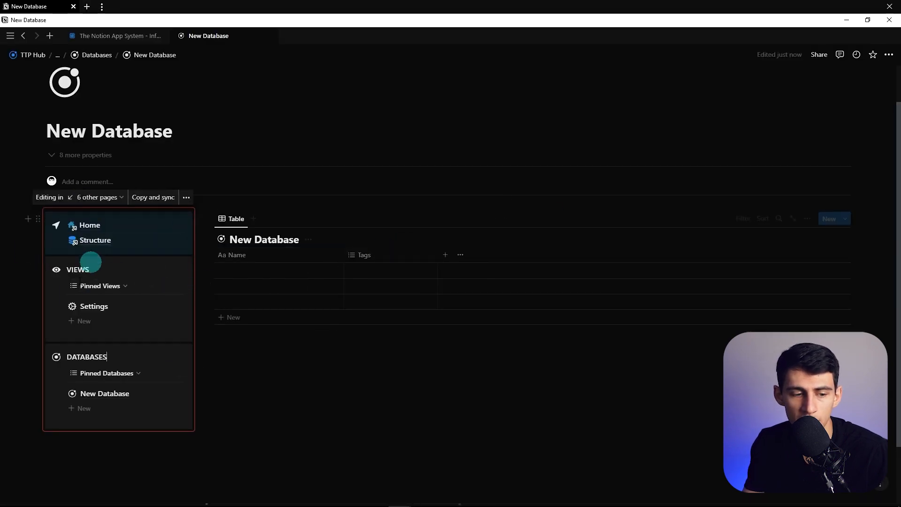
Create a Databases page from New Database and a Views page from Custom (Desktop)
left_click(90, 224)
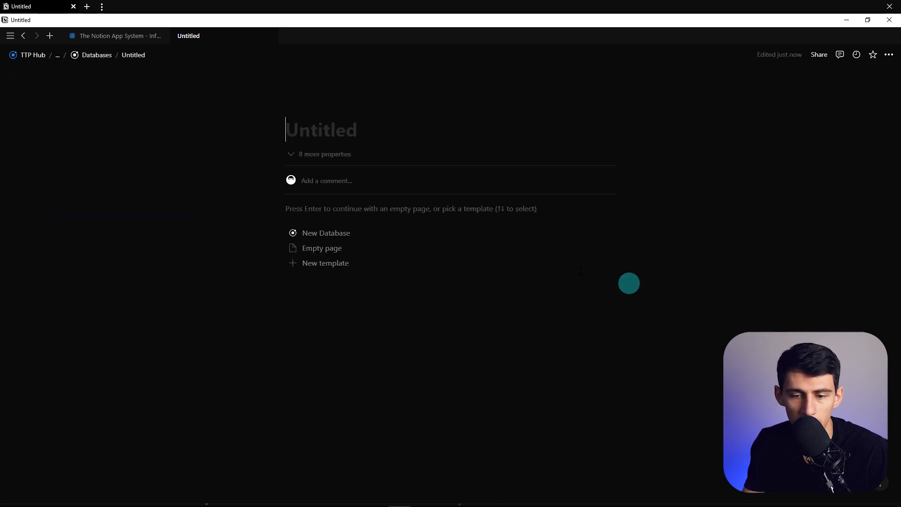
left_click(325, 233)
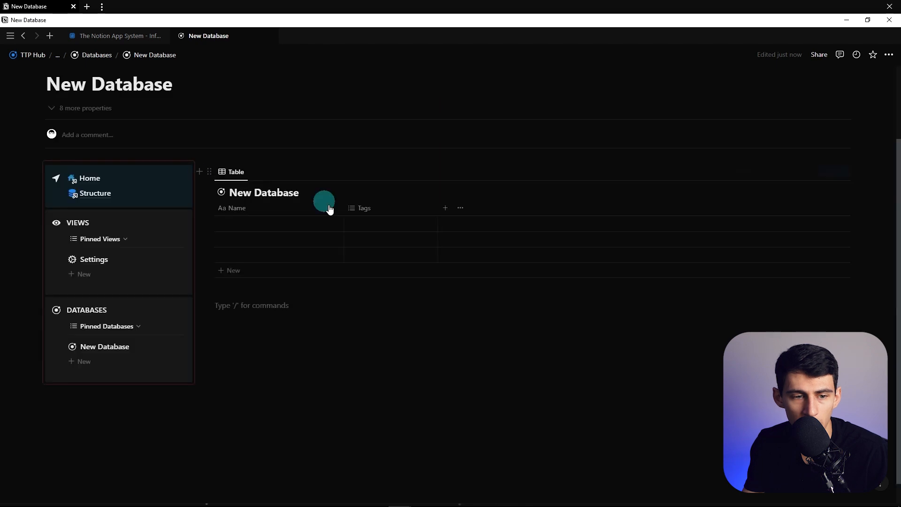
left_click(89, 178)
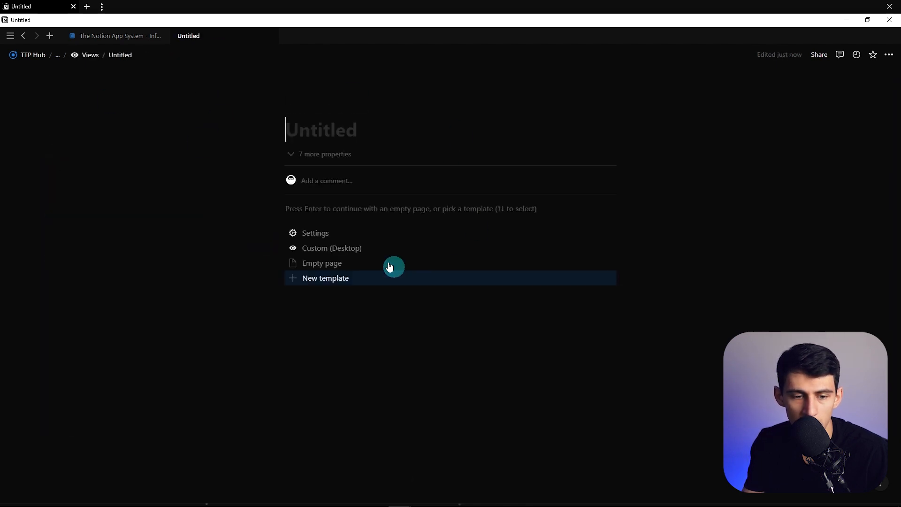
left_click(332, 248)
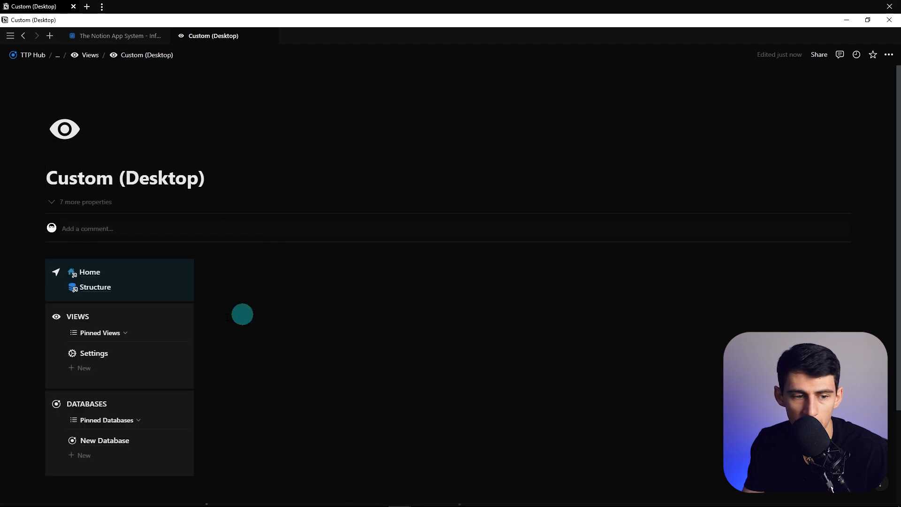